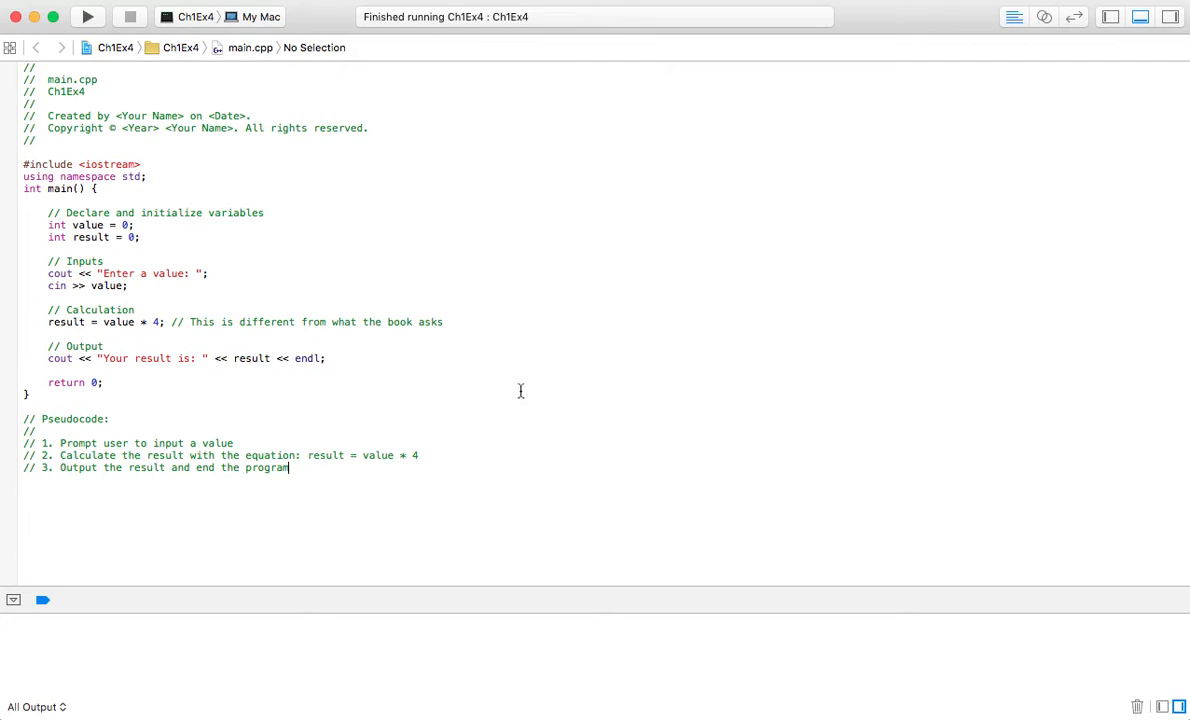
{"action": "mouse_move", "coordinate": [464, 364]}
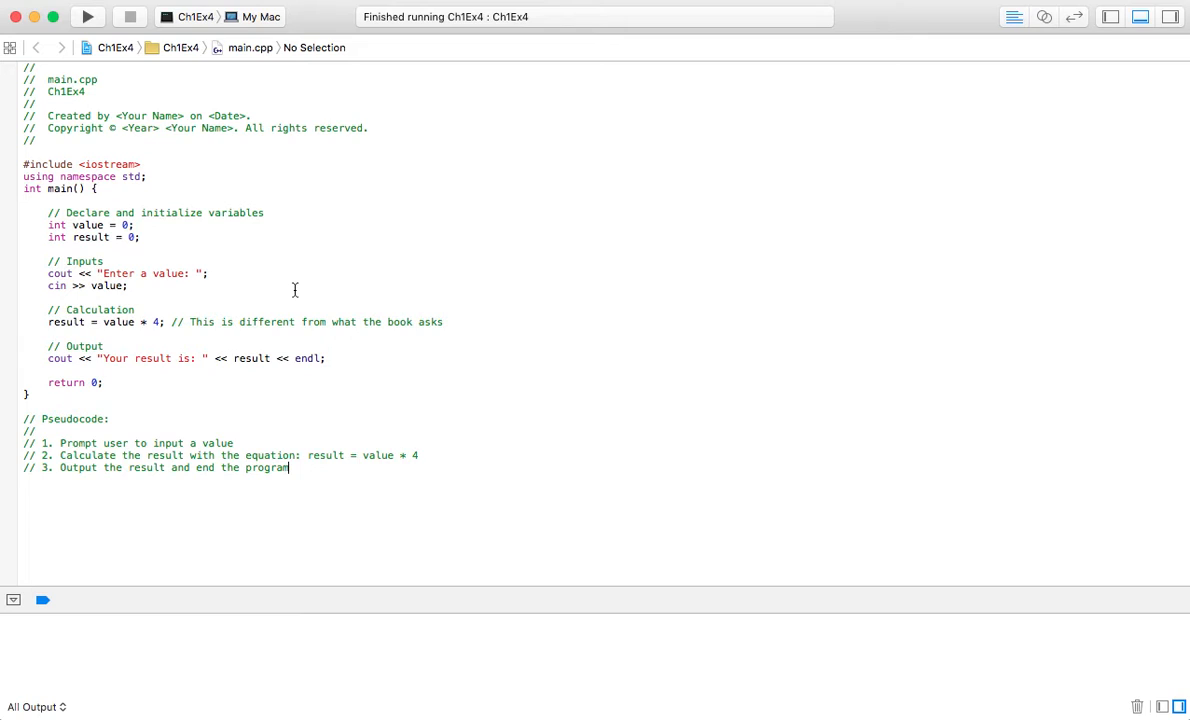
{"action": "mouse_move", "coordinate": [448, 356]}
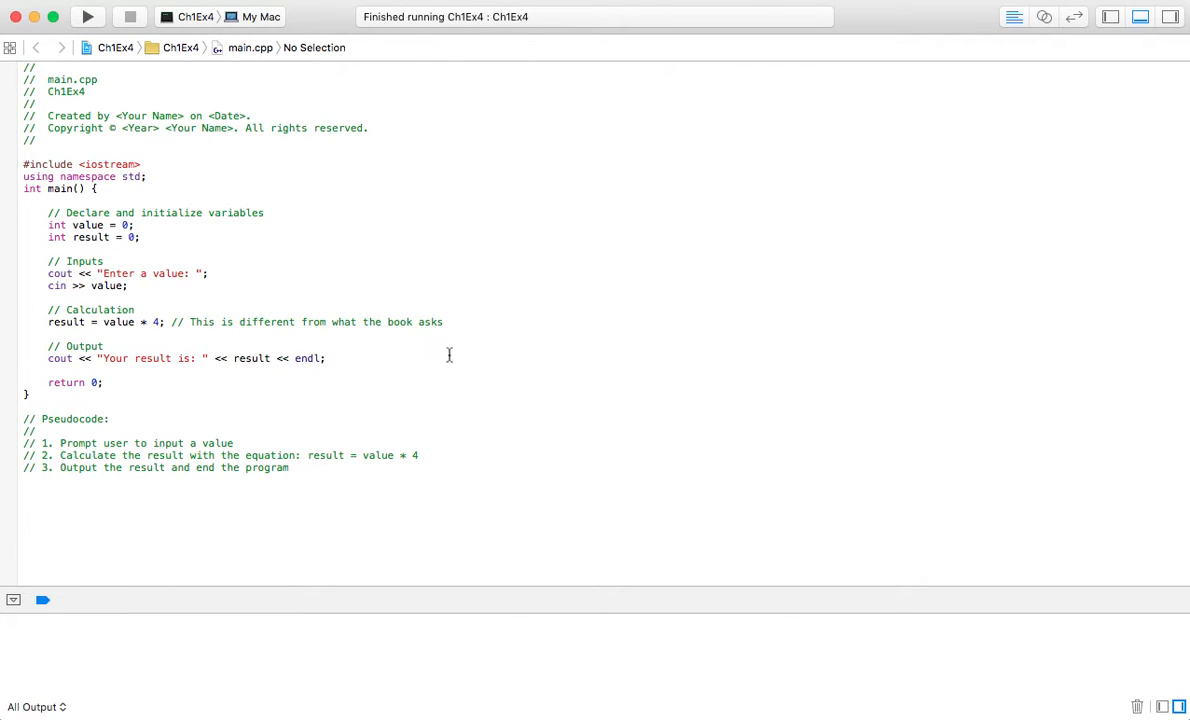
{"action": "mouse_move", "coordinate": [326, 364]}
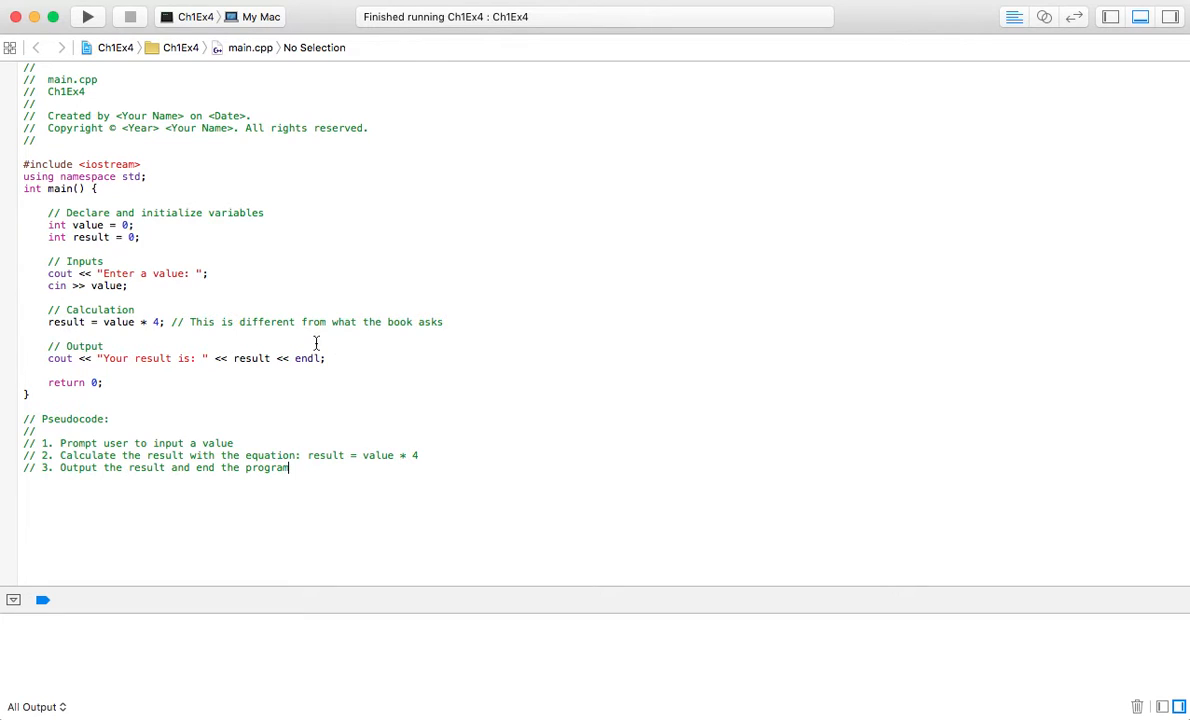
{"action": "mouse_move", "coordinate": [502, 336]}
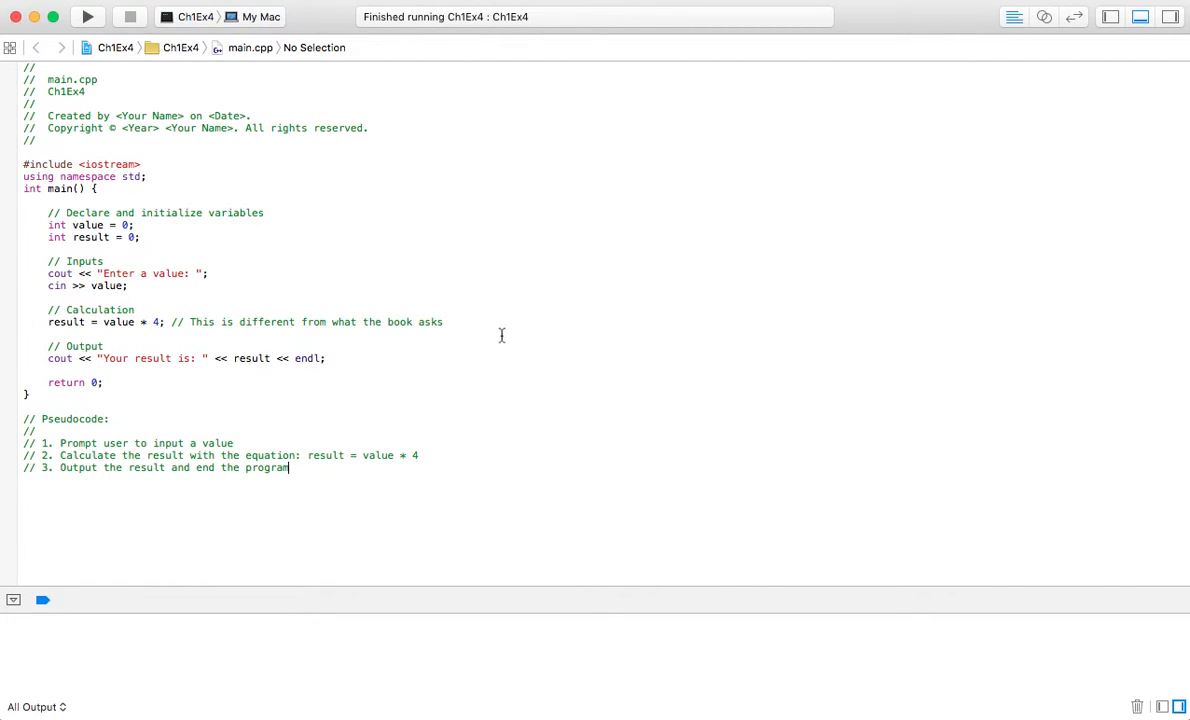
{"action": "mouse_move", "coordinate": [454, 336]}
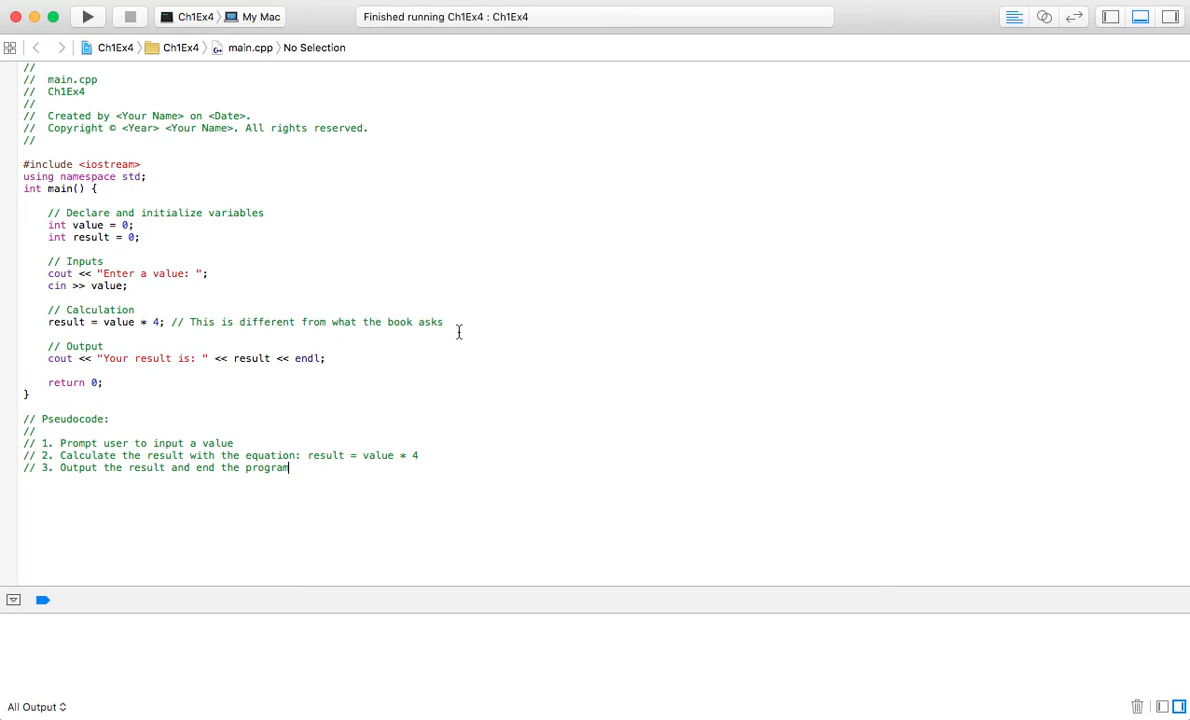
{"action": "mouse_move", "coordinate": [452, 340]}
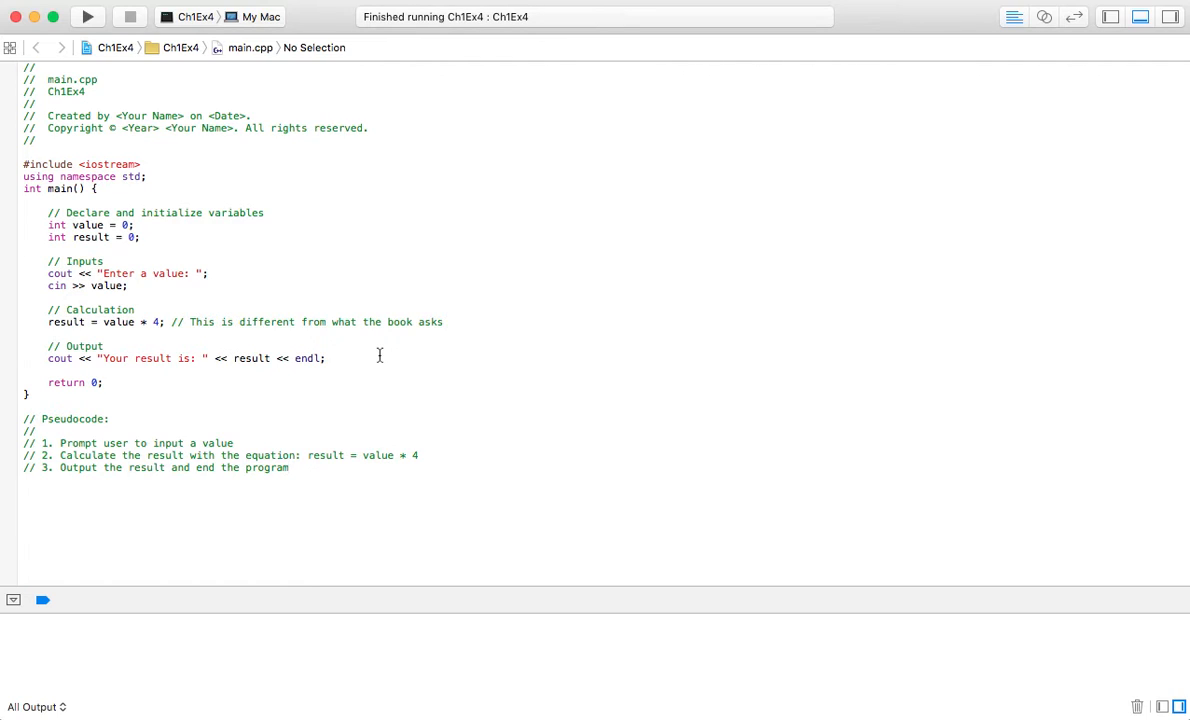
{"action": "mouse_move", "coordinate": [336, 400]}
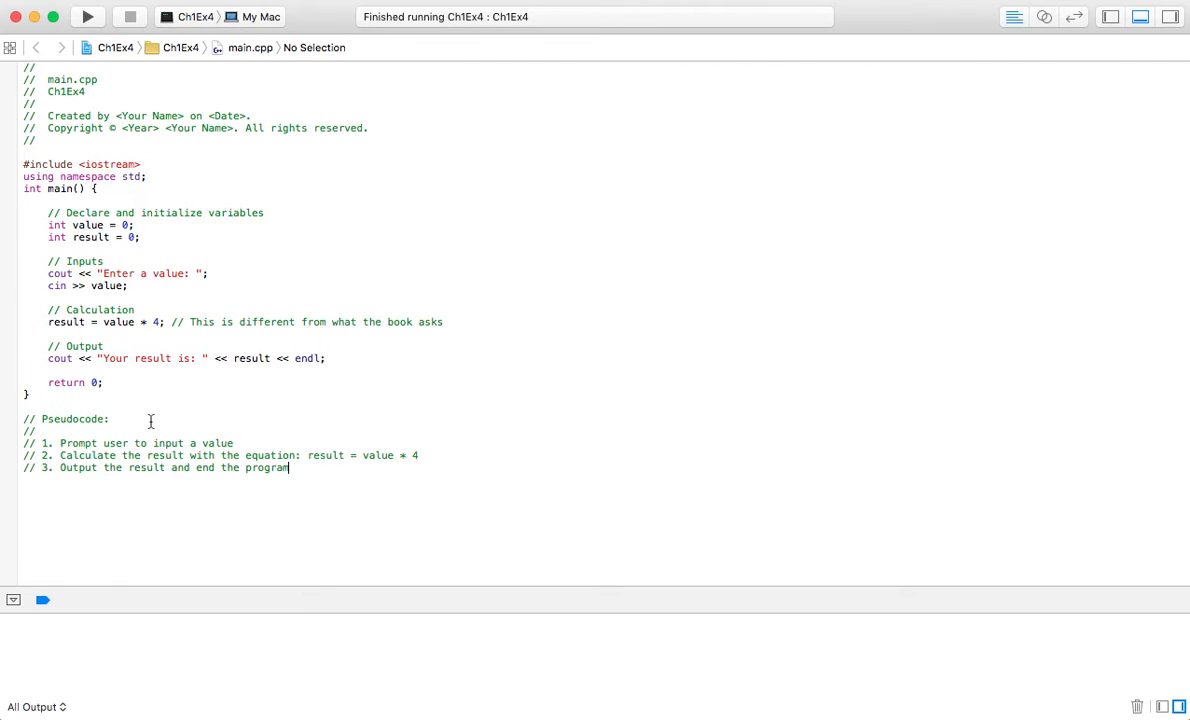
{"action": "mouse_move", "coordinate": [204, 444]}
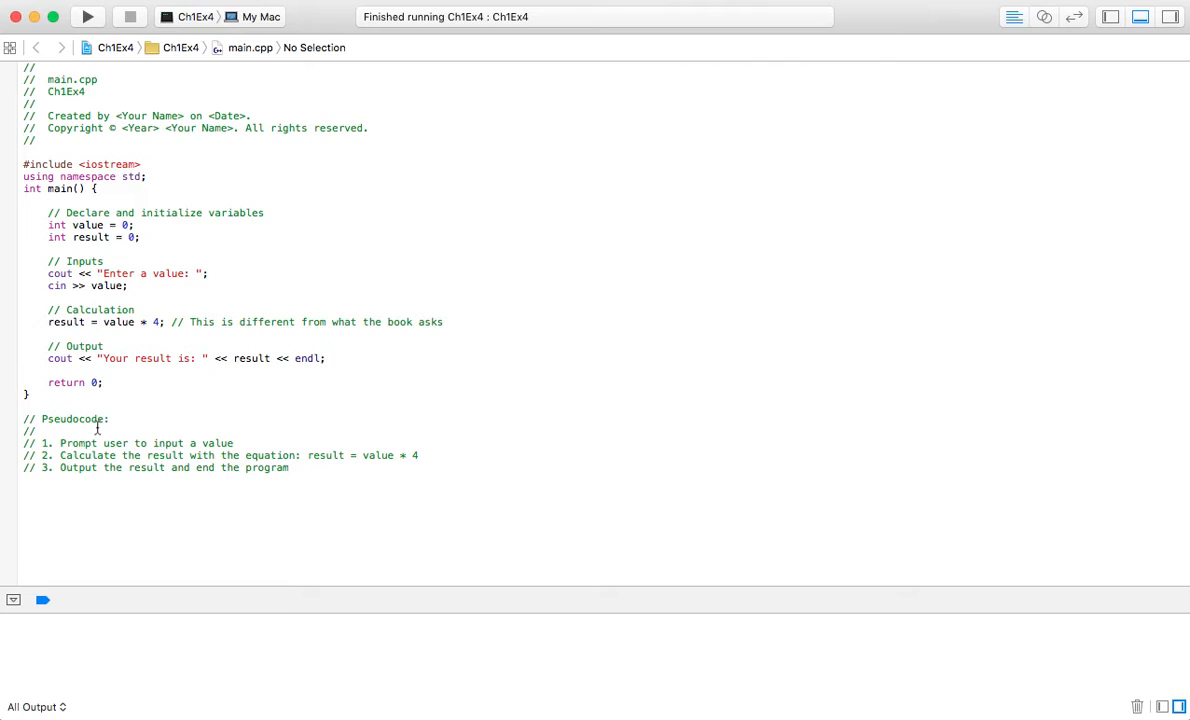
{"action": "mouse_move", "coordinate": [184, 420]}
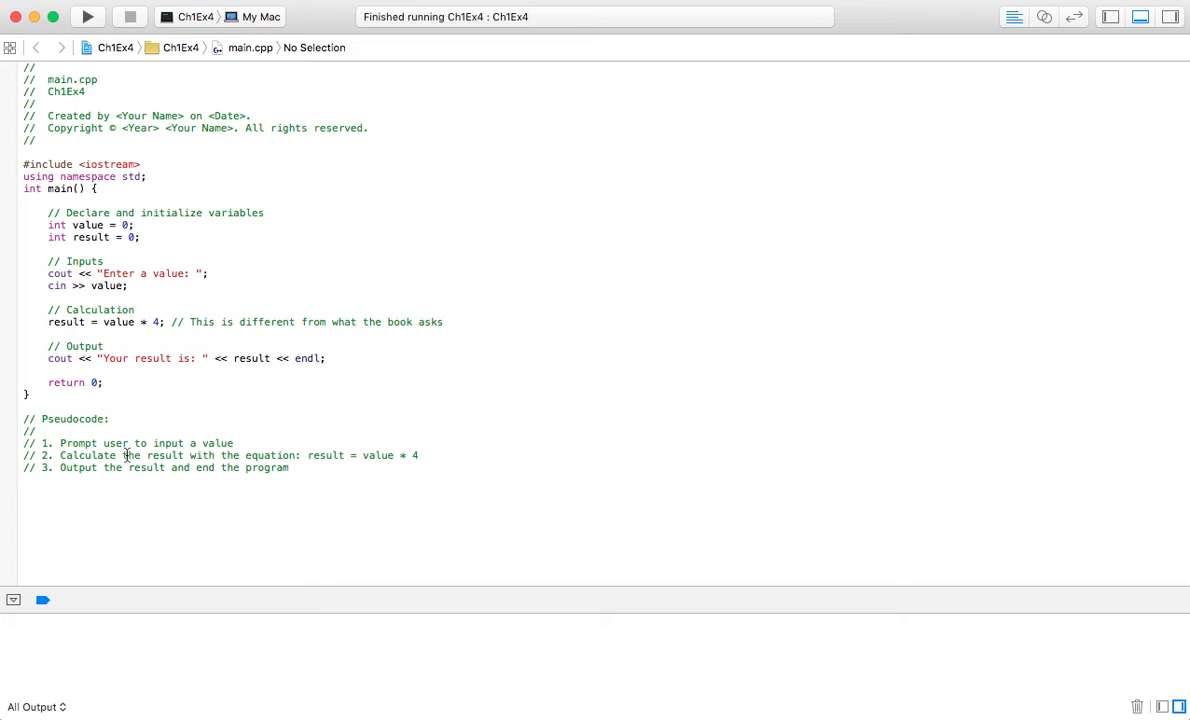
{"action": "mouse_move", "coordinate": [68, 452]}
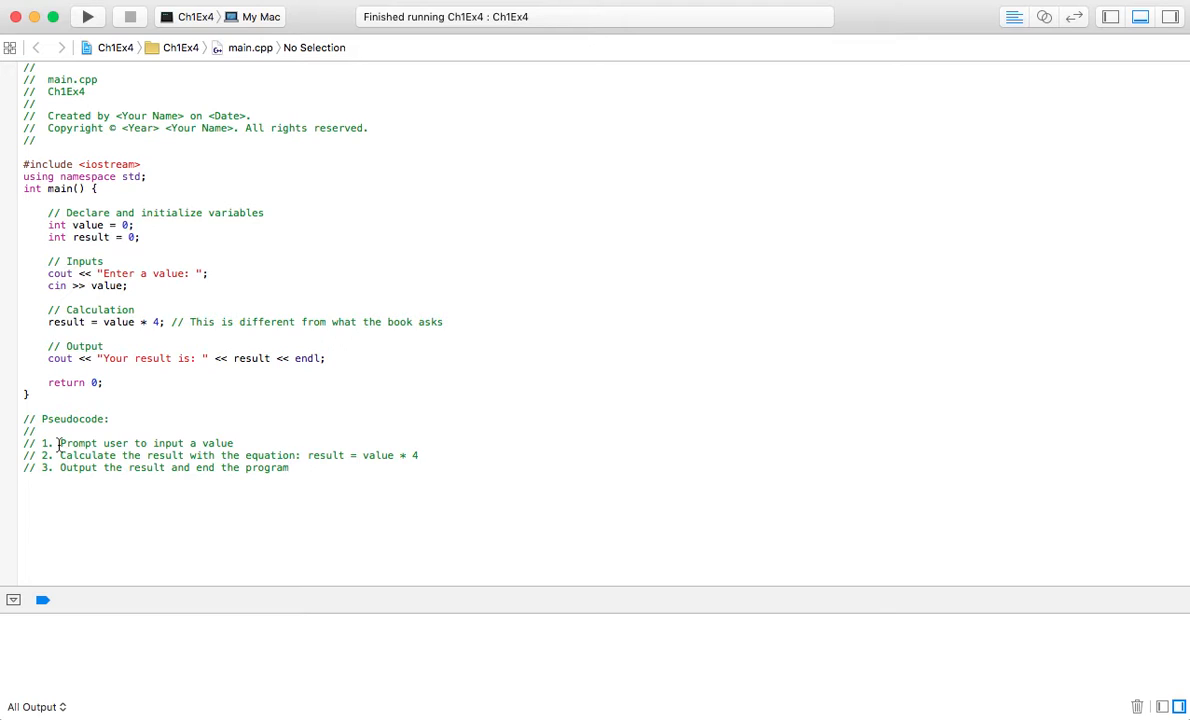
Step: Insert a blank line after the cout result statement, before return 0, in main.cpp
{"action": "left_click", "coordinate": [288, 468]}
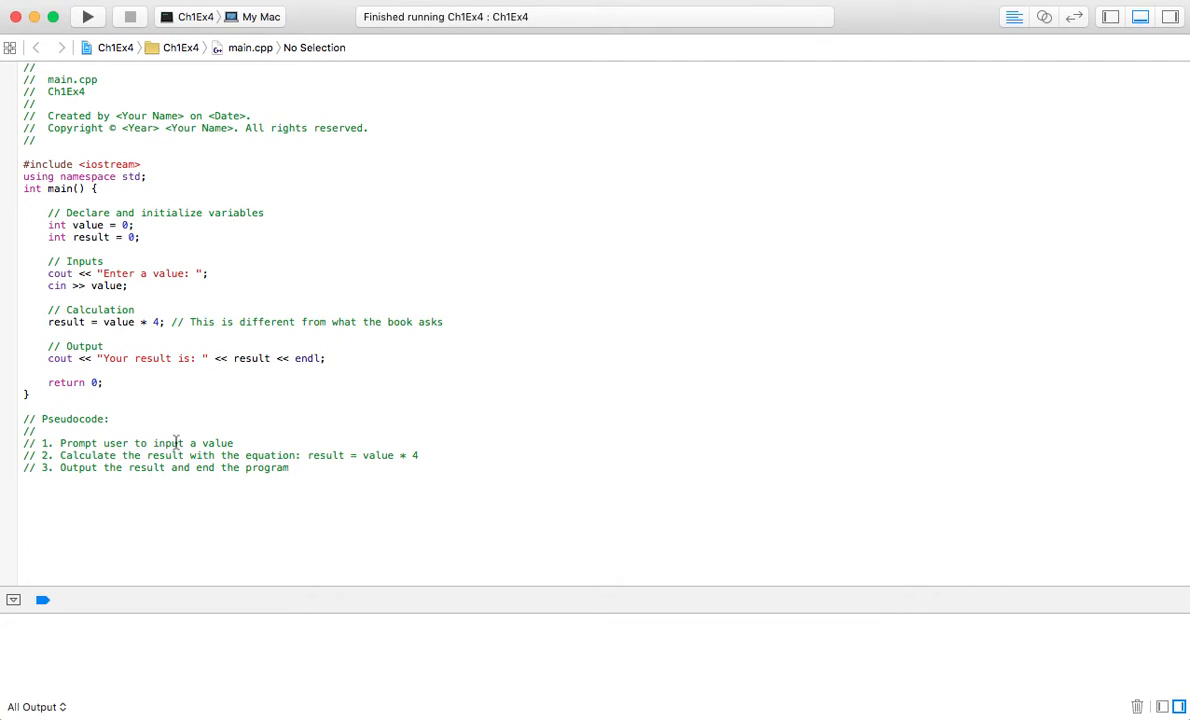
{"action": "mouse_move", "coordinate": [108, 272]}
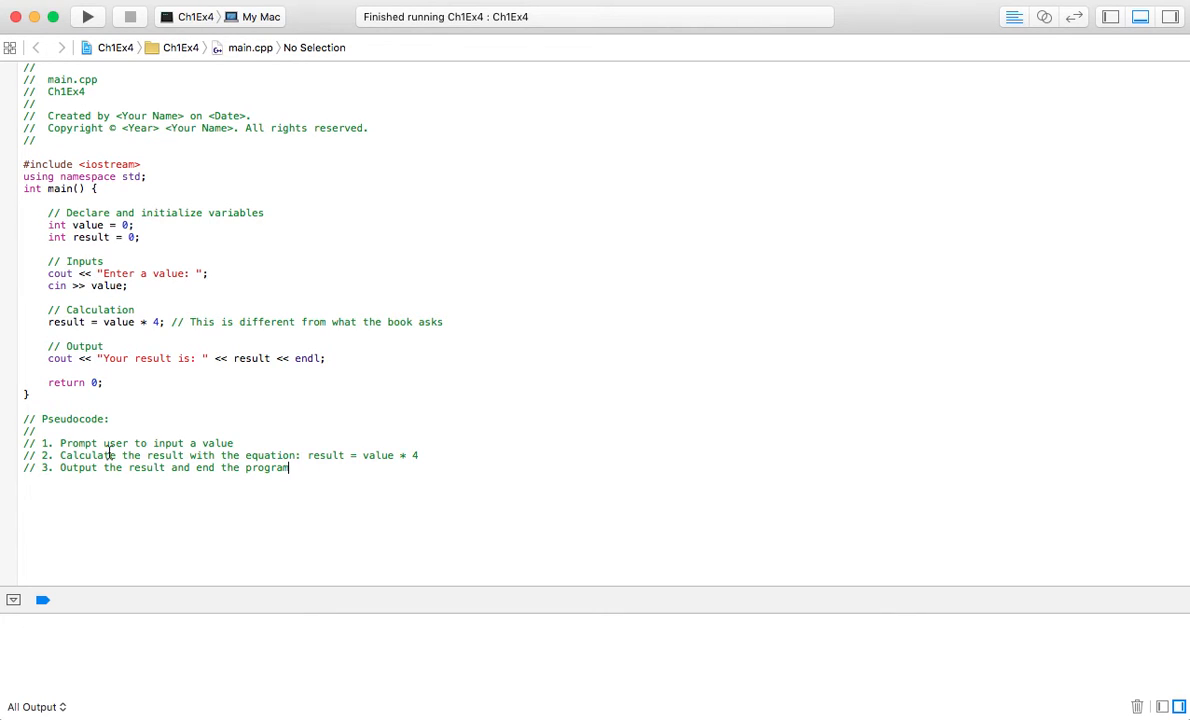
{"action": "mouse_move", "coordinate": [220, 456]}
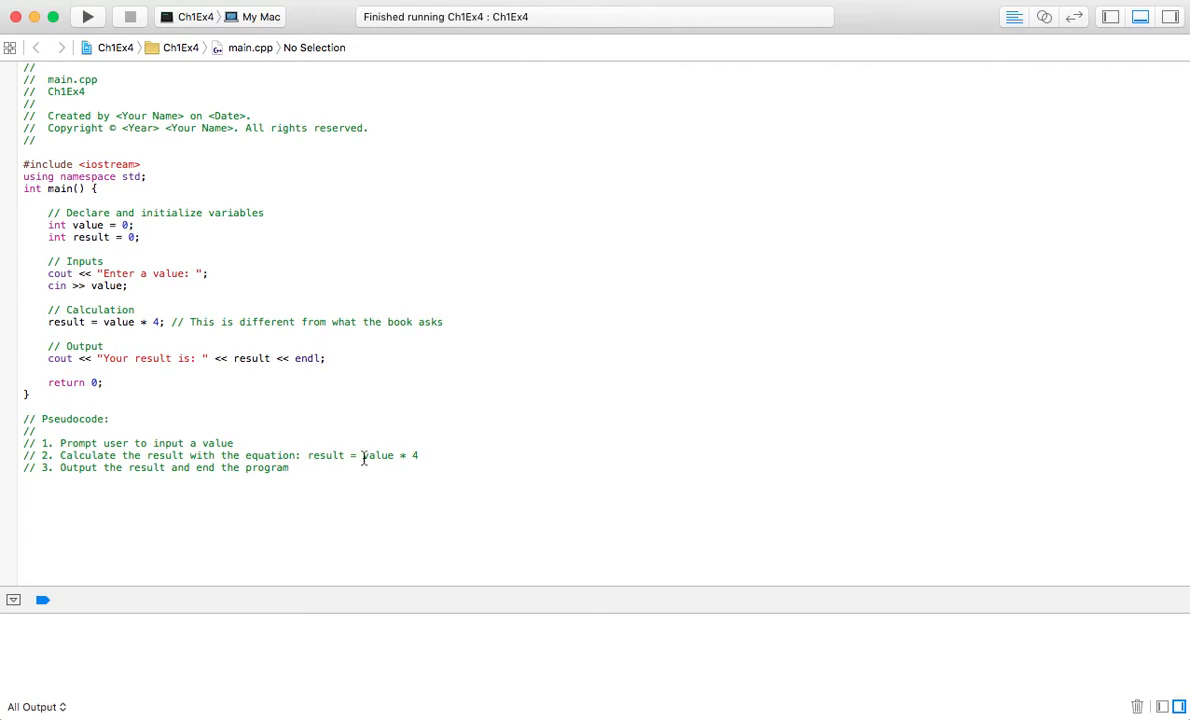
{"action": "mouse_move", "coordinate": [104, 320]}
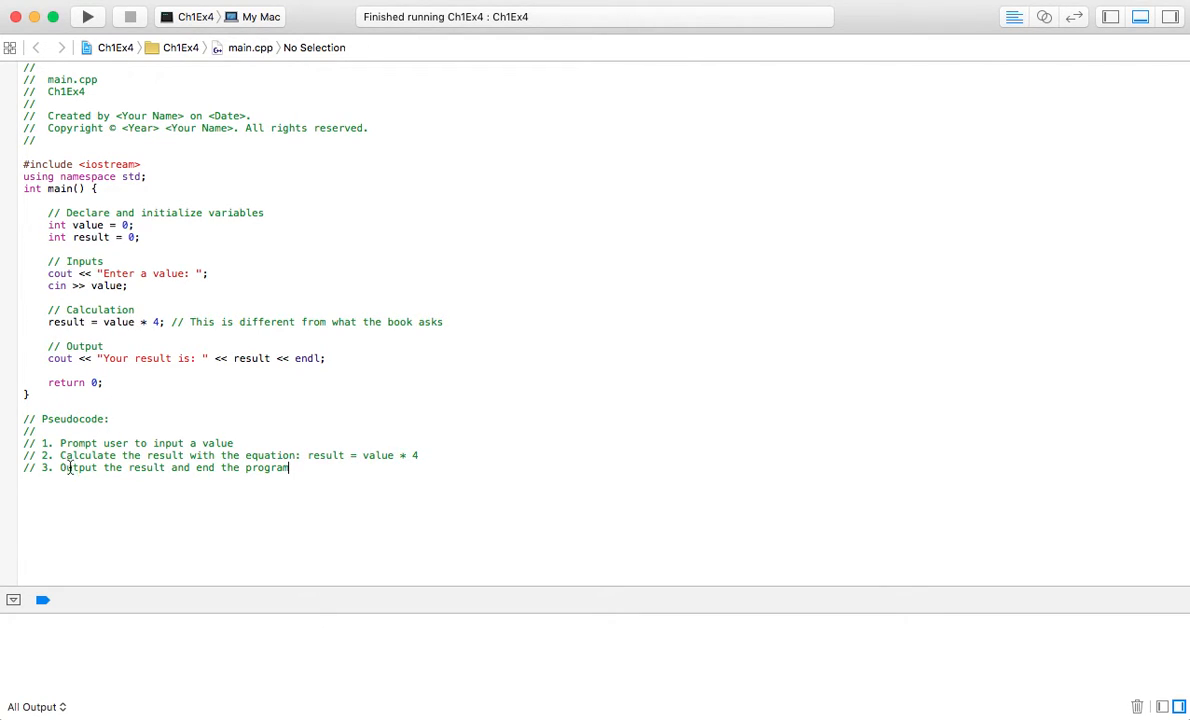
{"action": "mouse_move", "coordinate": [116, 468]}
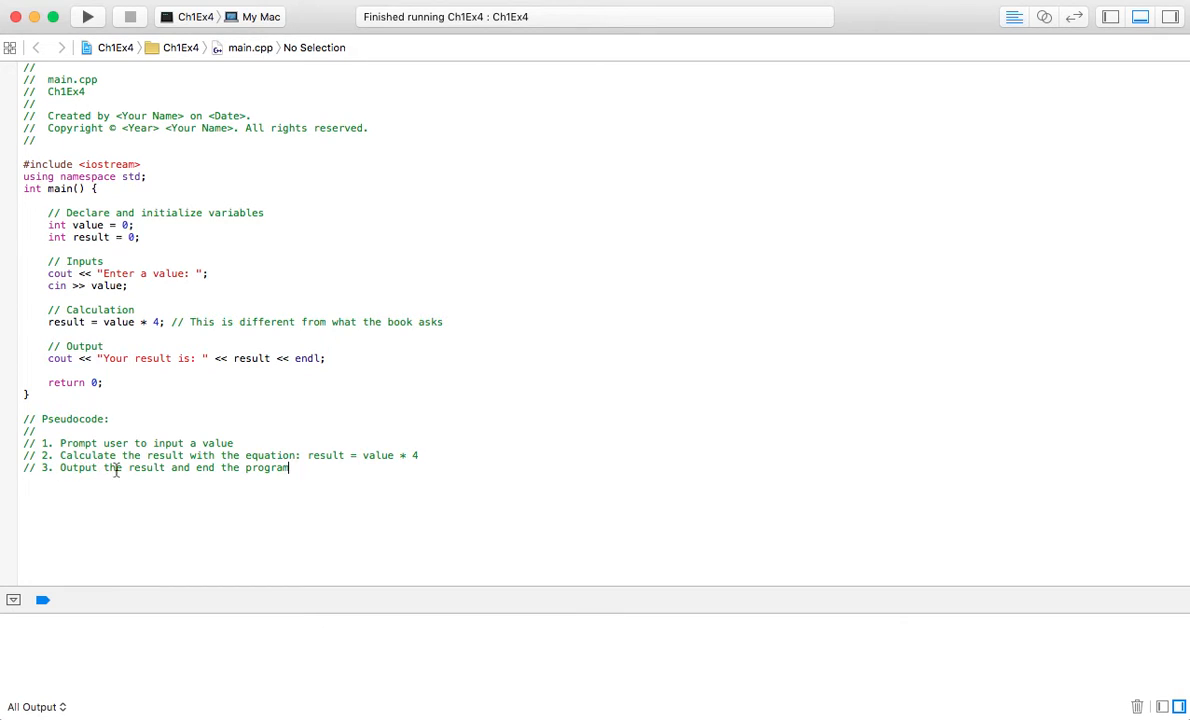
{"action": "mouse_move", "coordinate": [110, 372]}
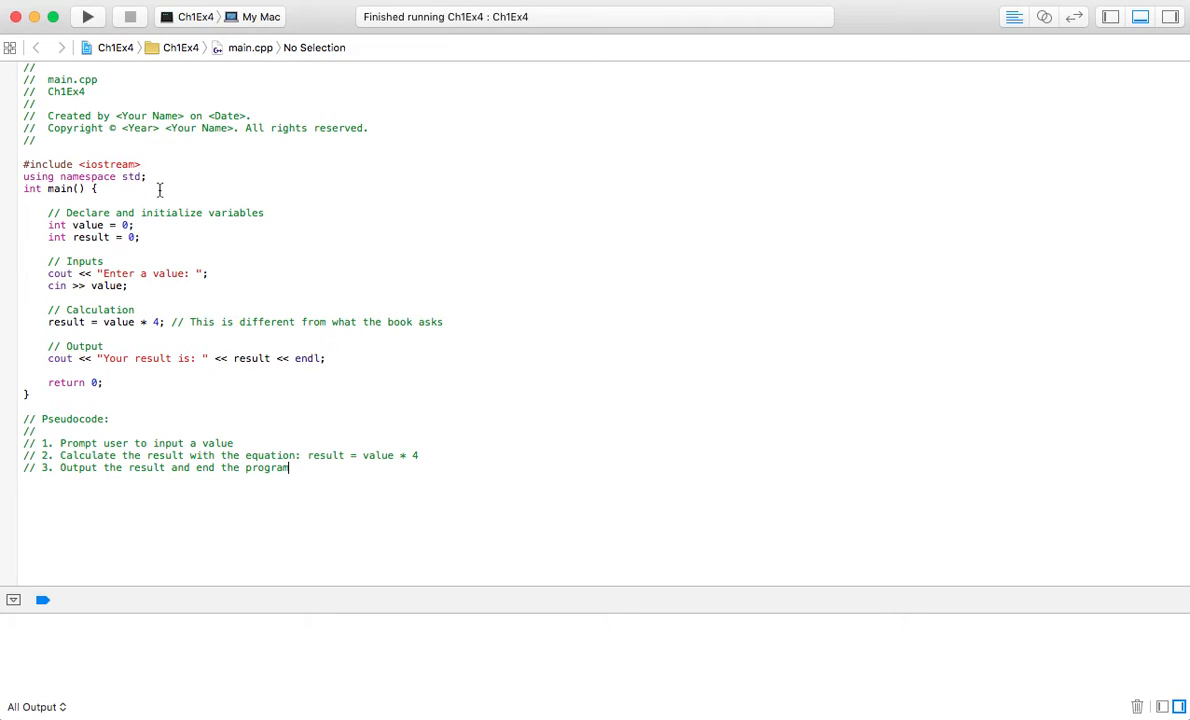
{"action": "mouse_move", "coordinate": [182, 296]}
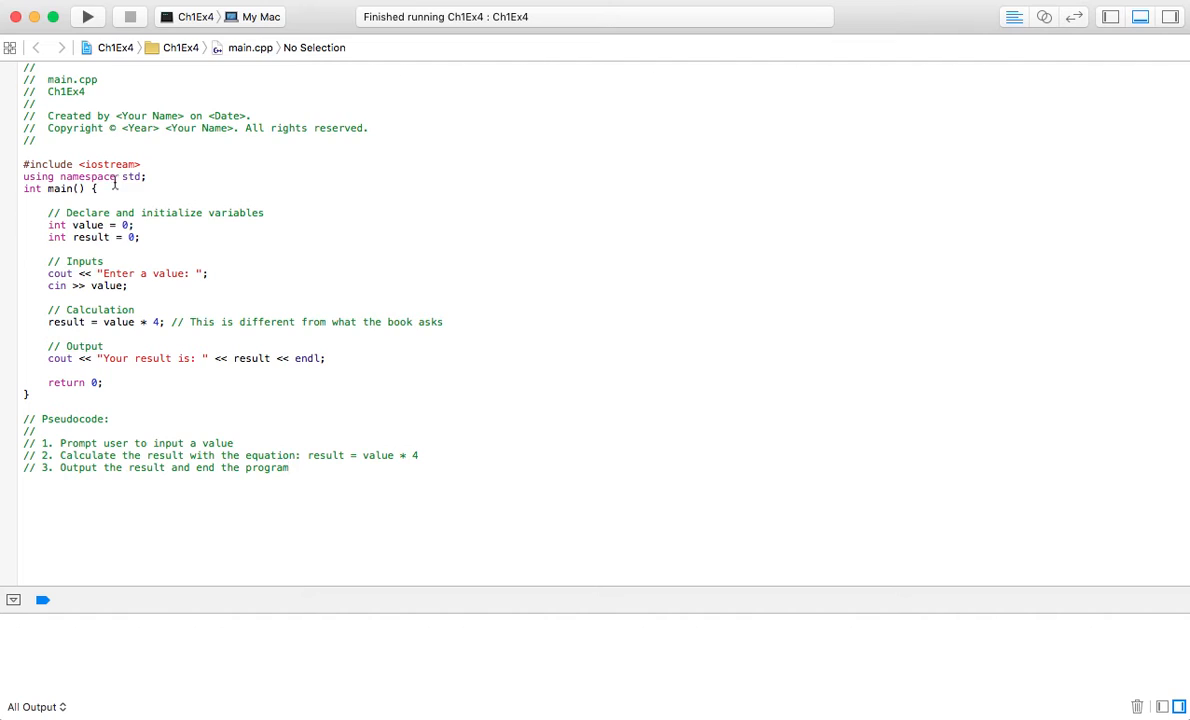
{"action": "left_click", "coordinate": [288, 468]}
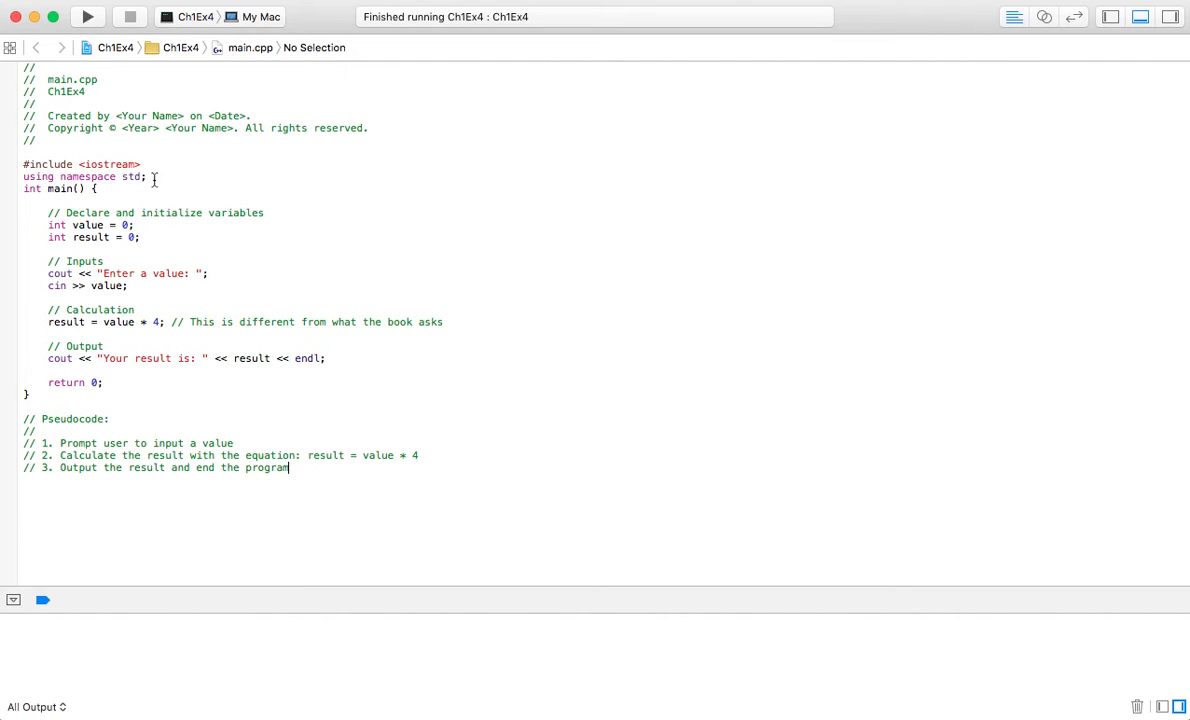
{"action": "mouse_move", "coordinate": [76, 214]}
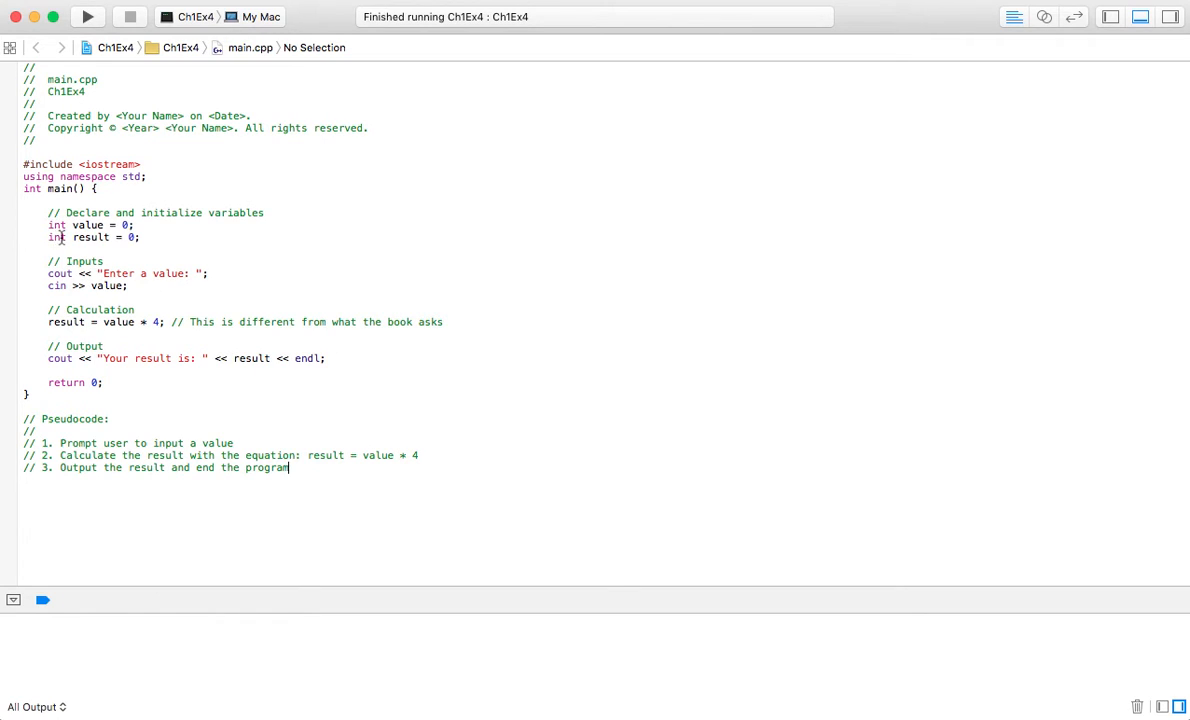
{"action": "mouse_move", "coordinate": [92, 268]}
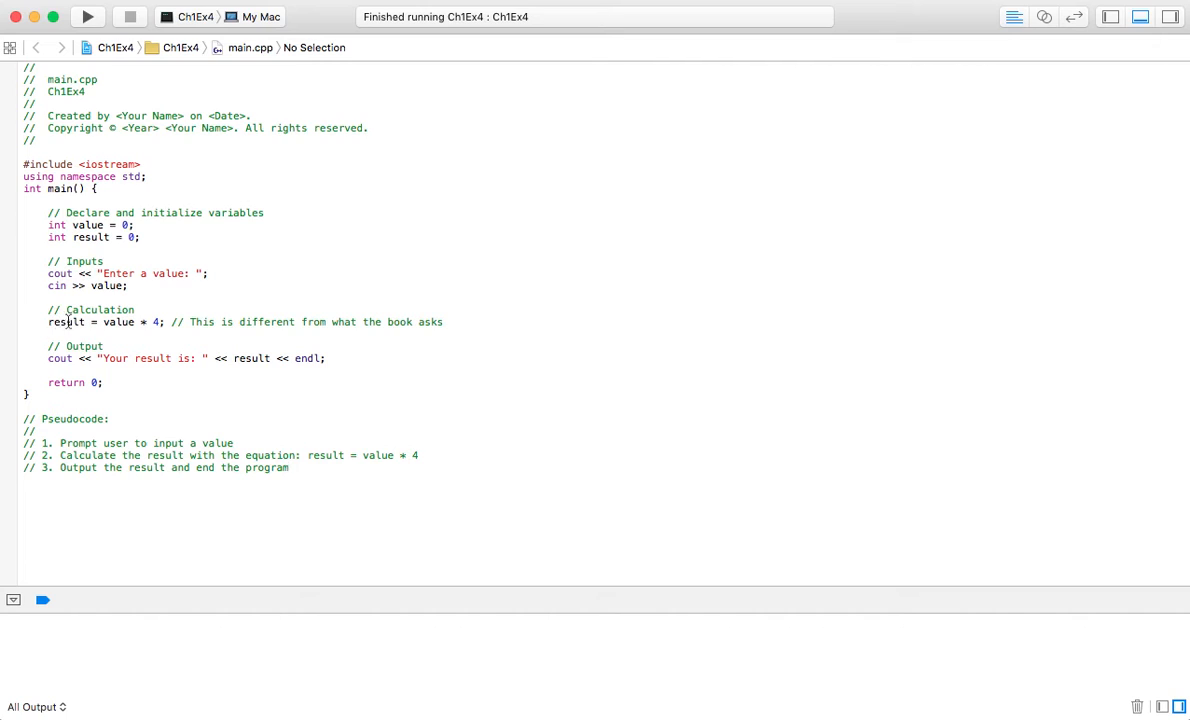
{"action": "left_click", "coordinate": [290, 468]}
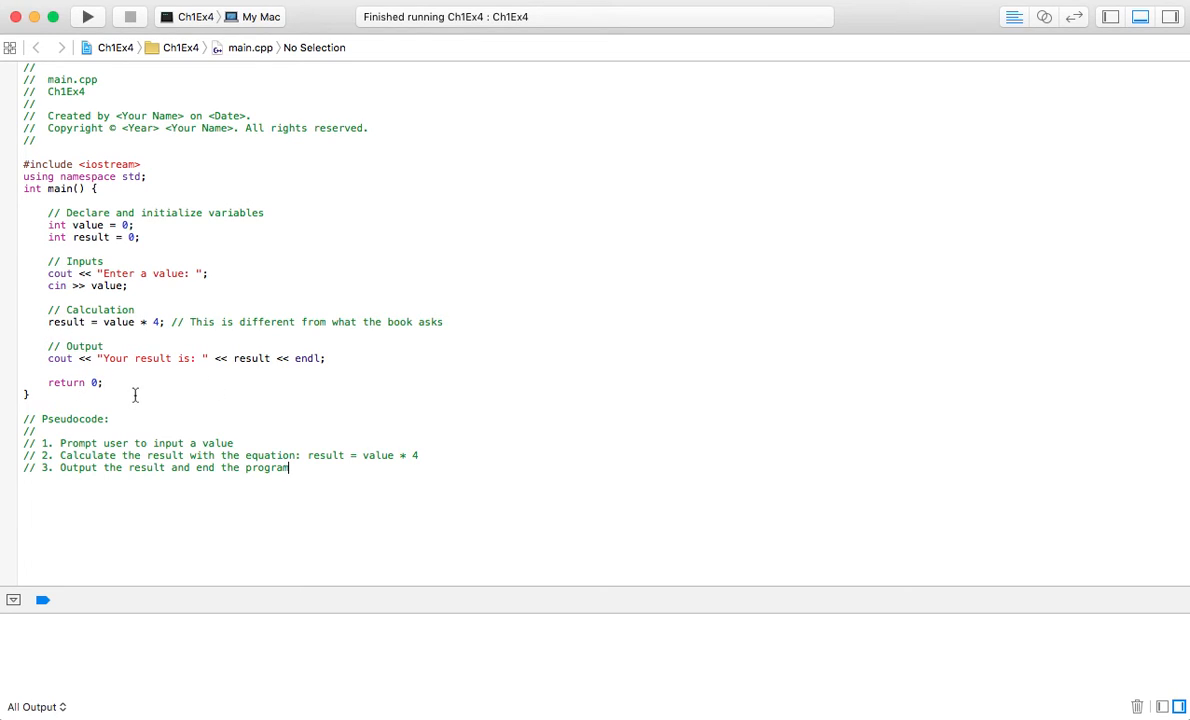
{"action": "mouse_move", "coordinate": [288, 468]}
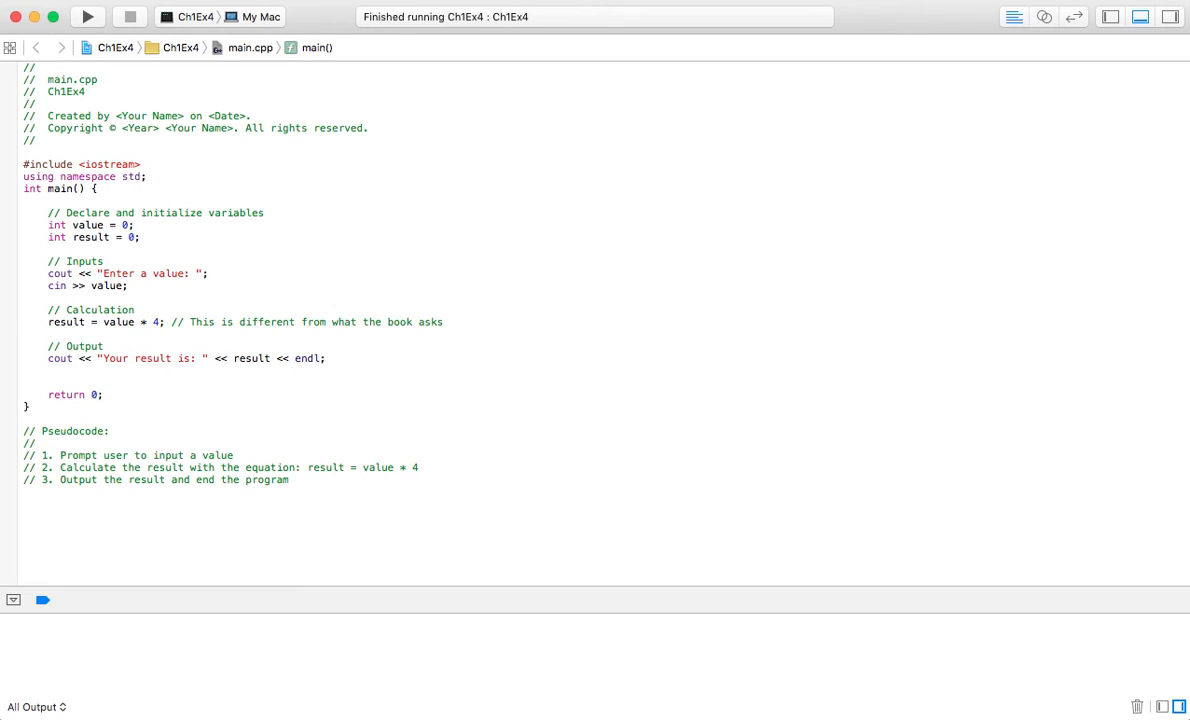
{"action": "type", "text": "system"}
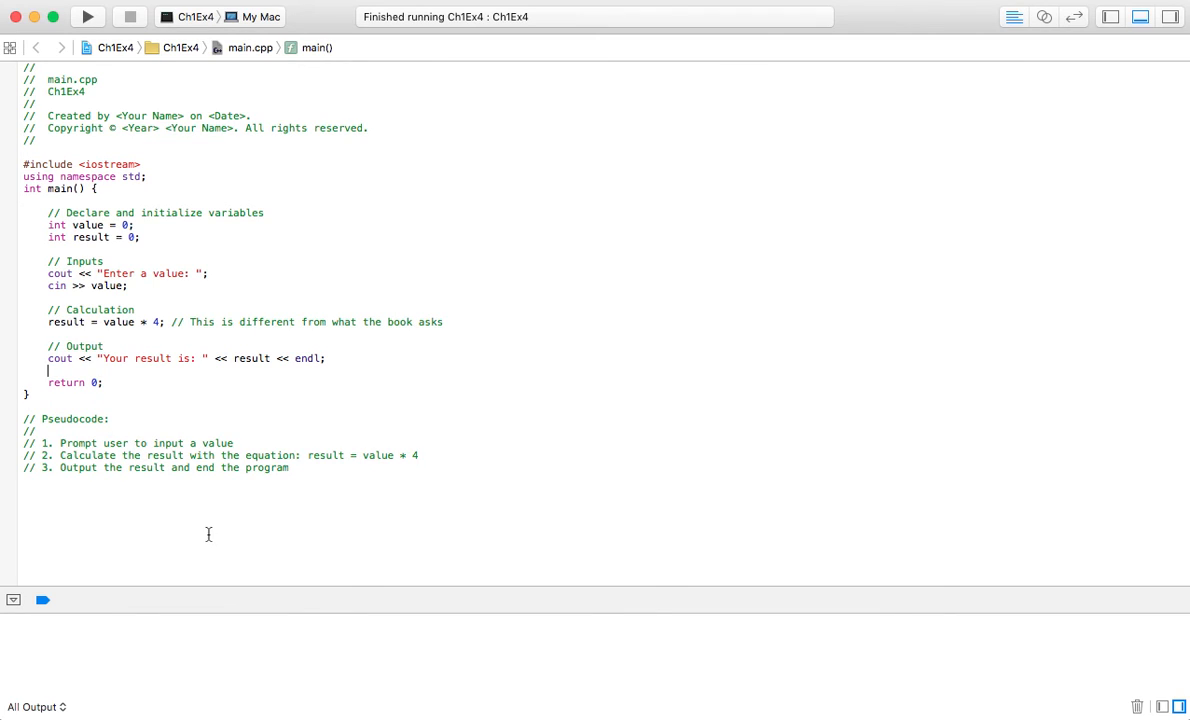
Step: Run Ch1Ex4, enter 5 so the console prints result 20, then clear the console
{"action": "left_click", "coordinate": [88, 16]}
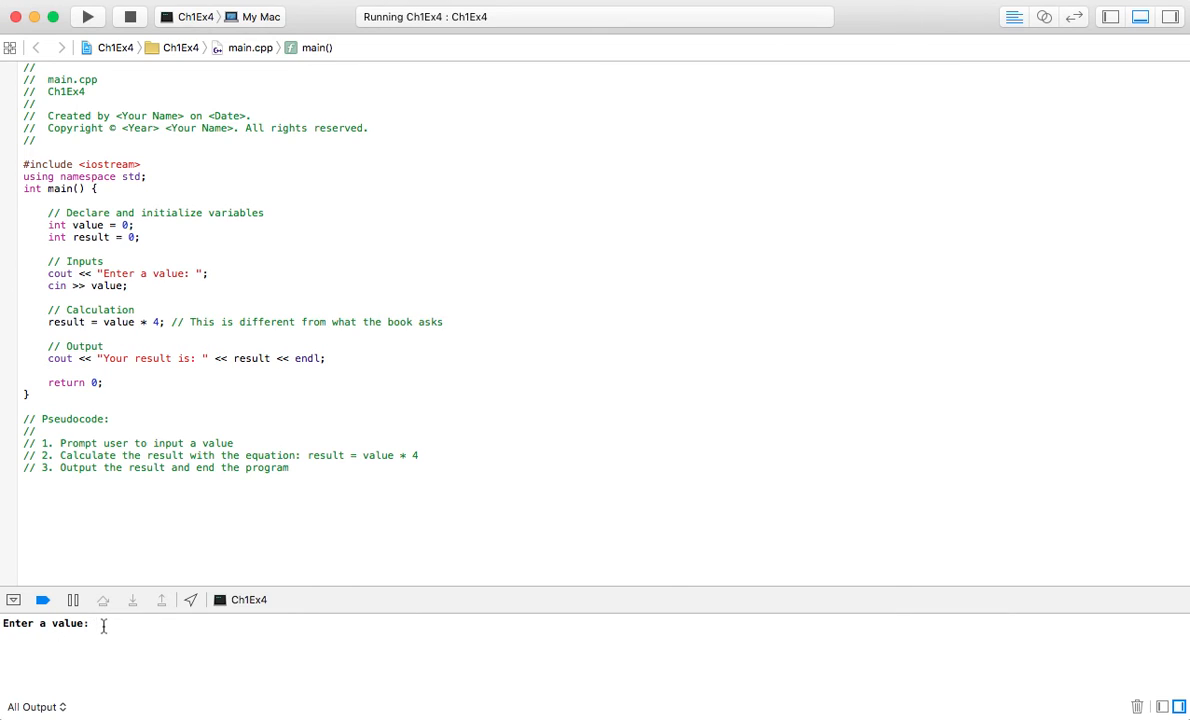
{"action": "type", "text": "5"}
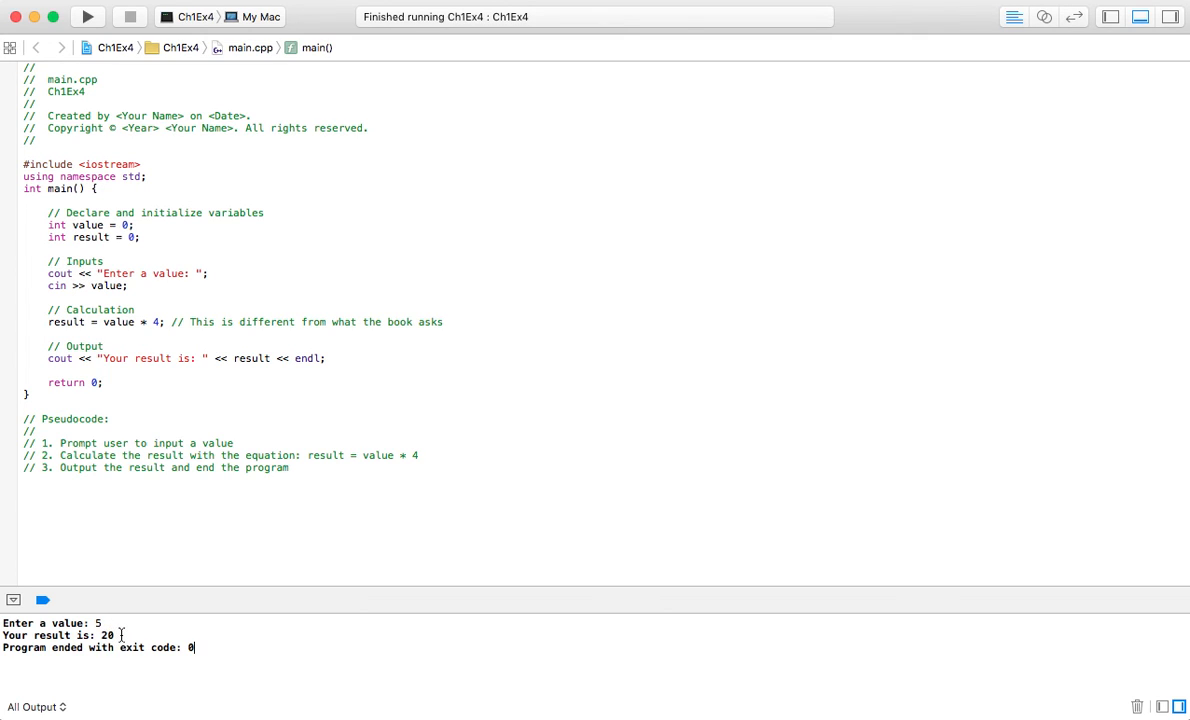
{"action": "left_click", "coordinate": [1136, 708]}
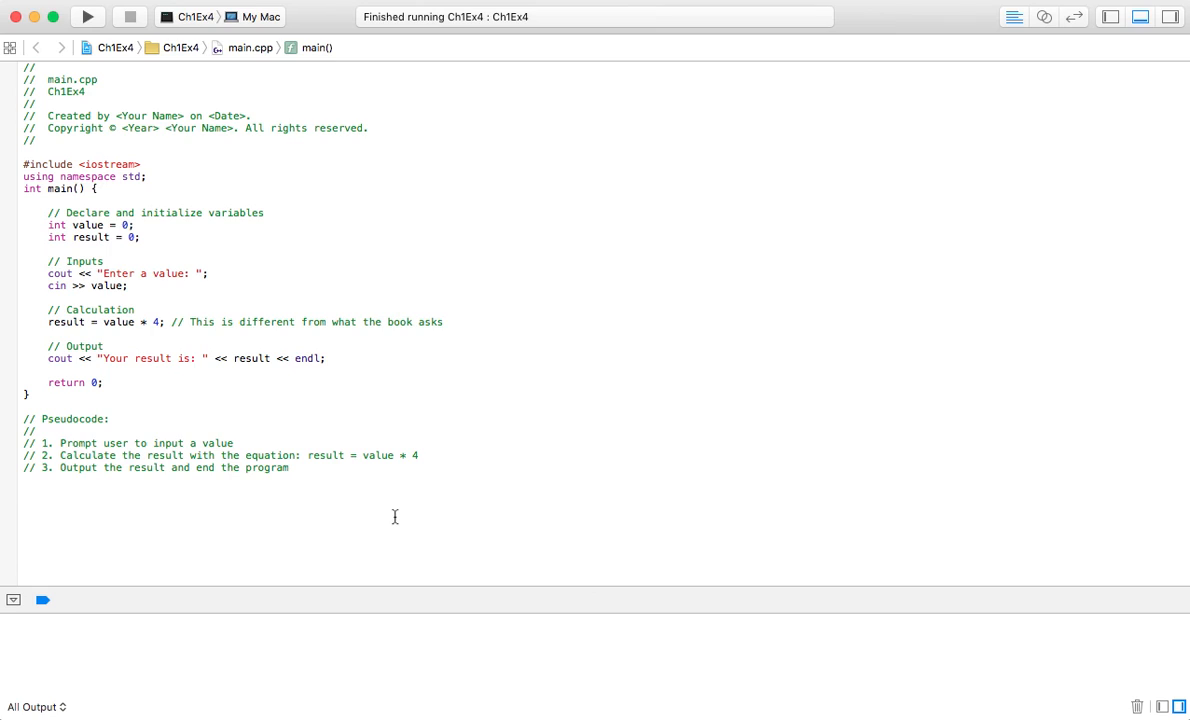
{"action": "mouse_move", "coordinate": [410, 332]}
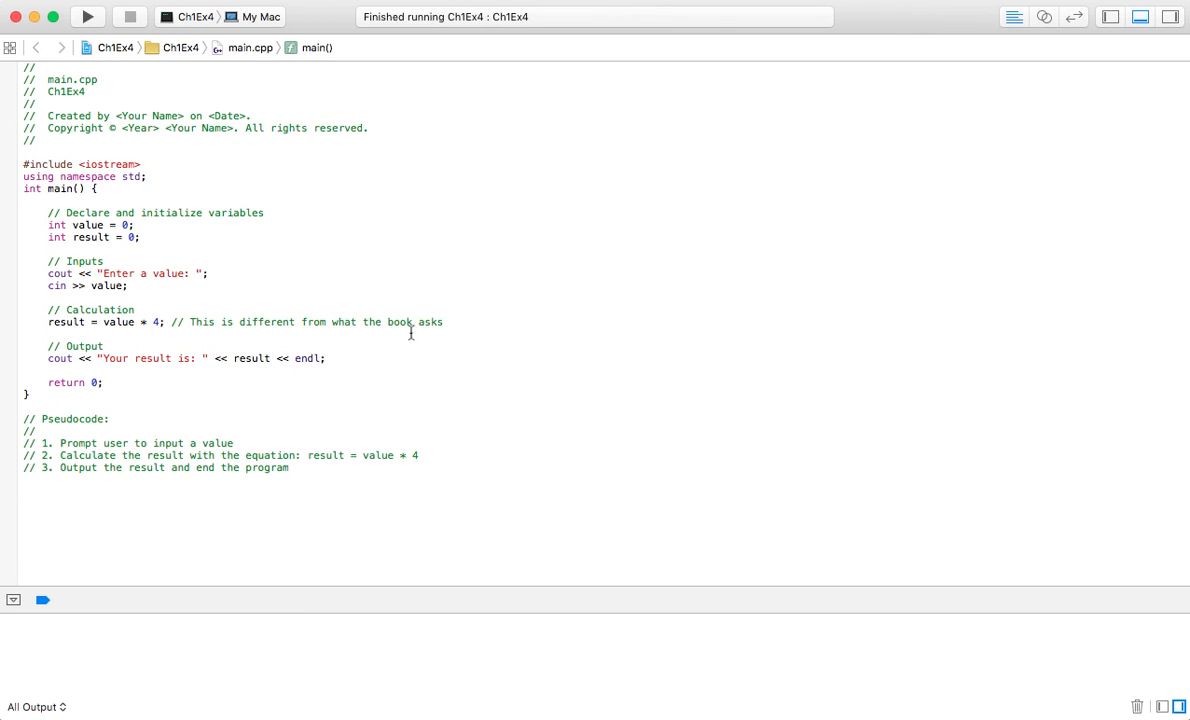
{"action": "mouse_move", "coordinate": [354, 264]}
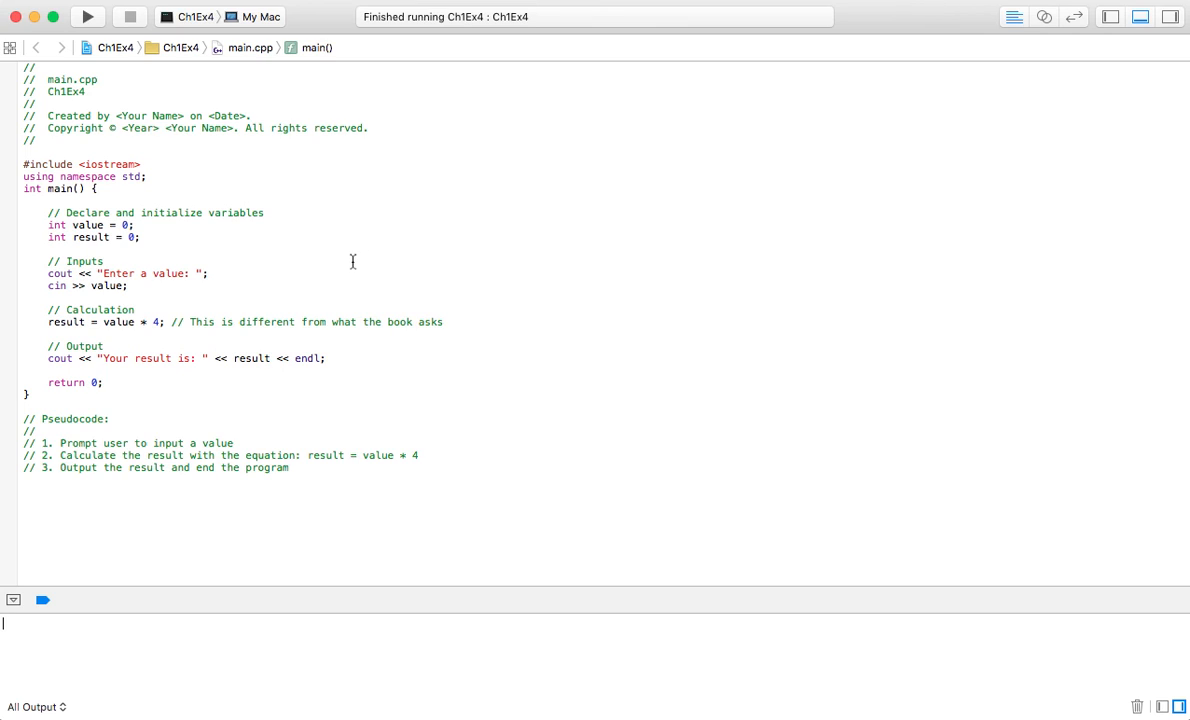
{"action": "mouse_move", "coordinate": [368, 222]}
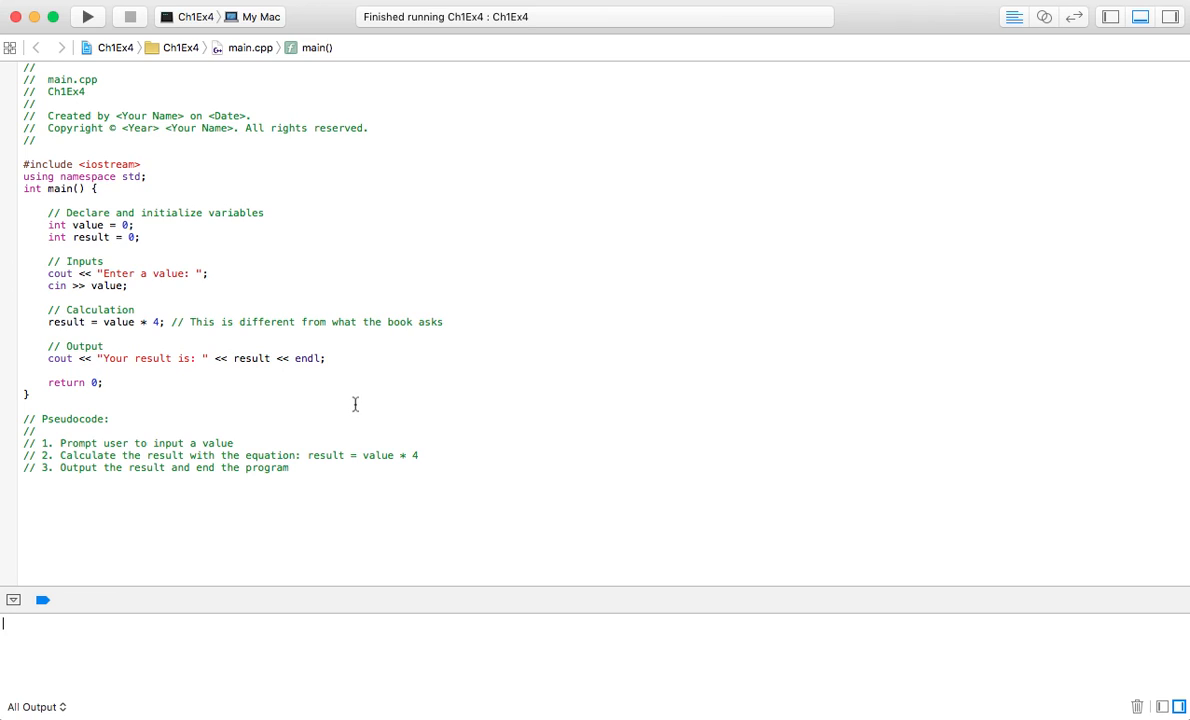
{"action": "mouse_move", "coordinate": [304, 404]}
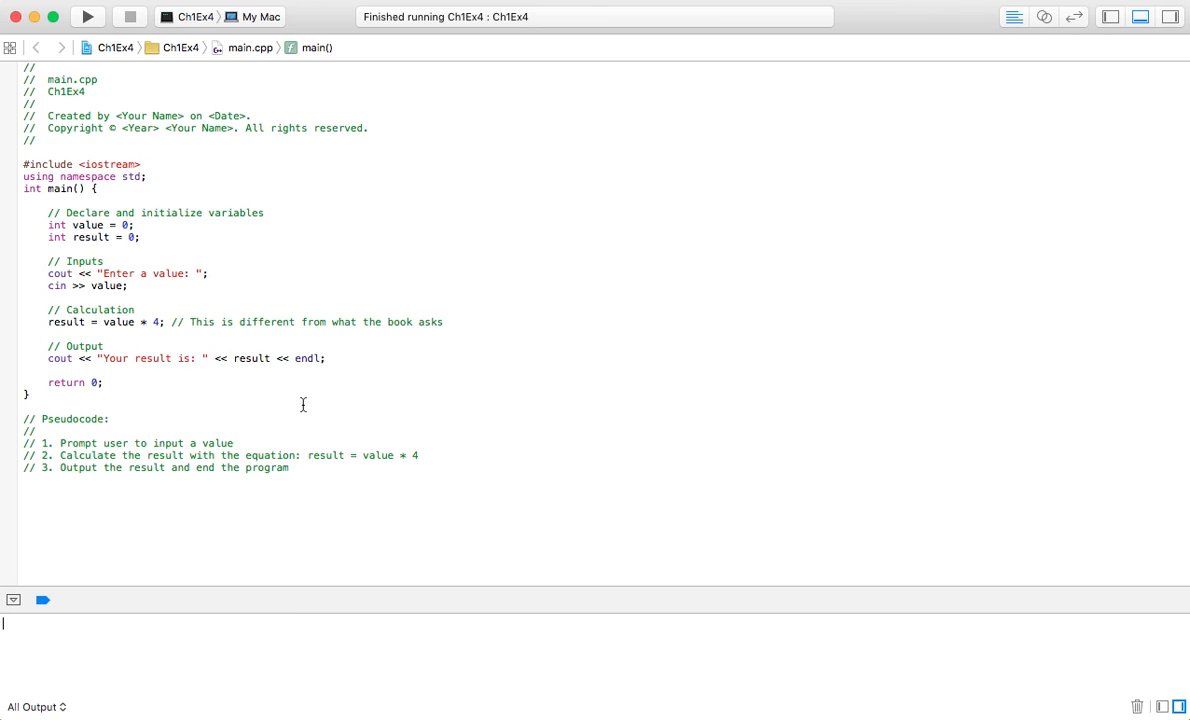